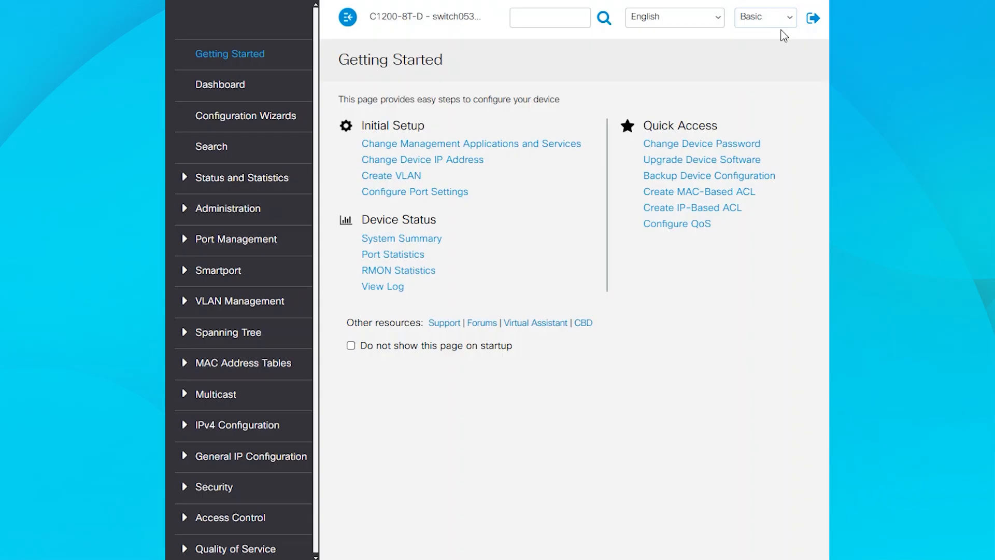
pyautogui.moveTo(770, 38)
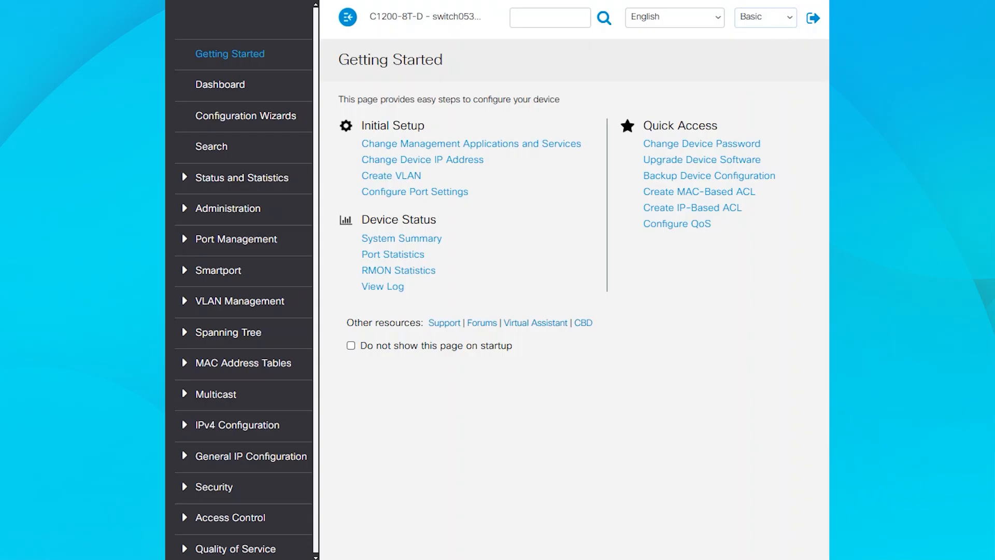
# - Show the System Summary with the switch description, empty location and contact, and host name
pyautogui.click(401, 239)
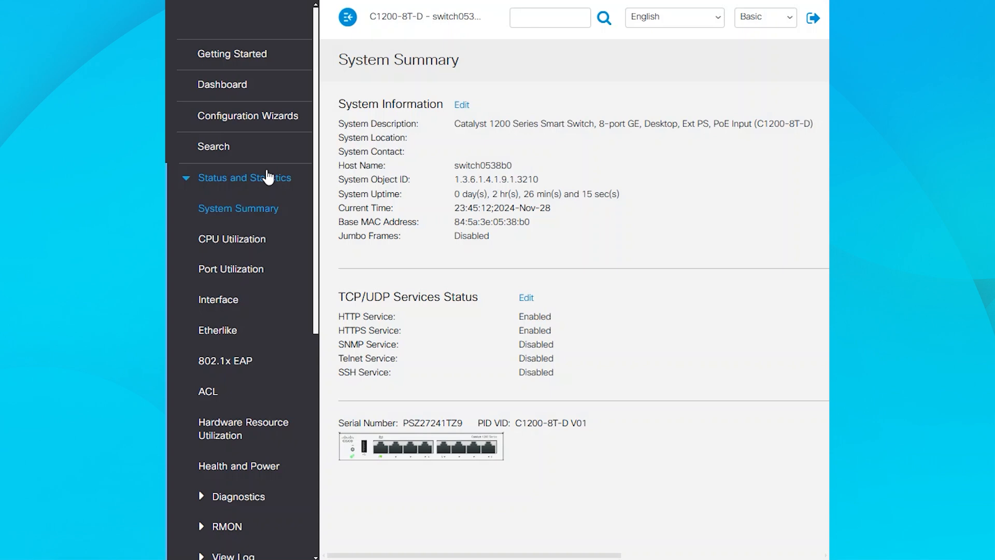
pyautogui.doubleClick(391, 103)
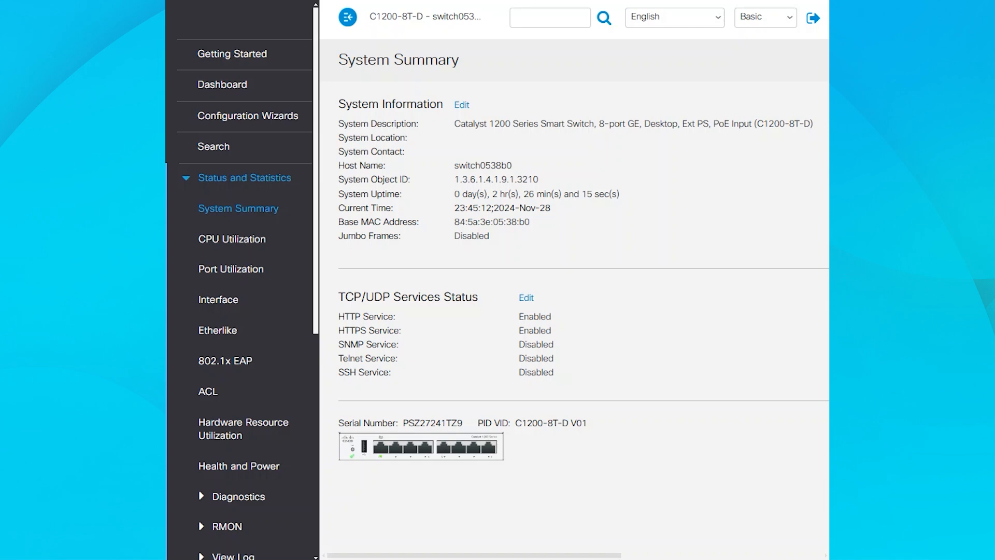
pyautogui.moveTo(283, 196)
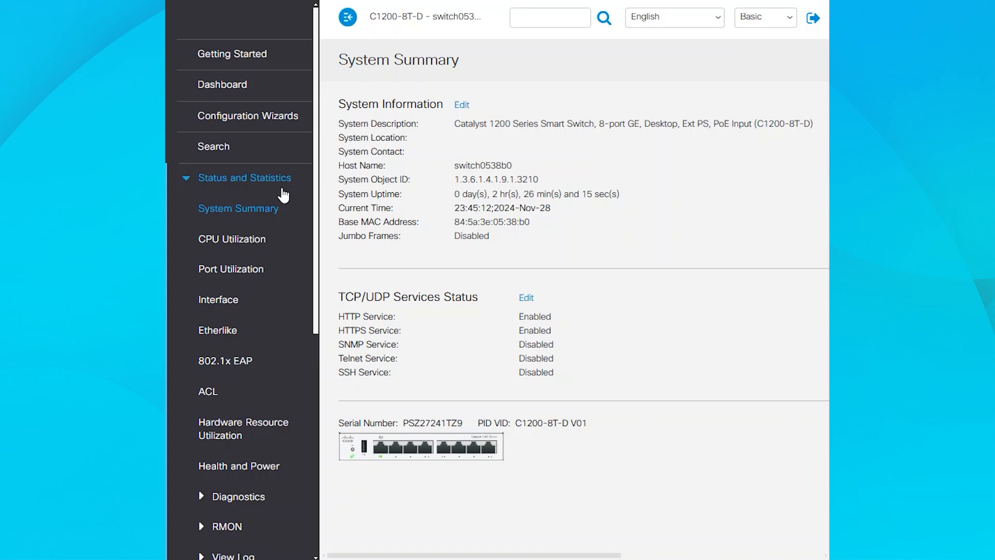
# - Enter System Location SBS LAB and System Contact SBS ADMIN in System Settings
pyautogui.click(462, 104)
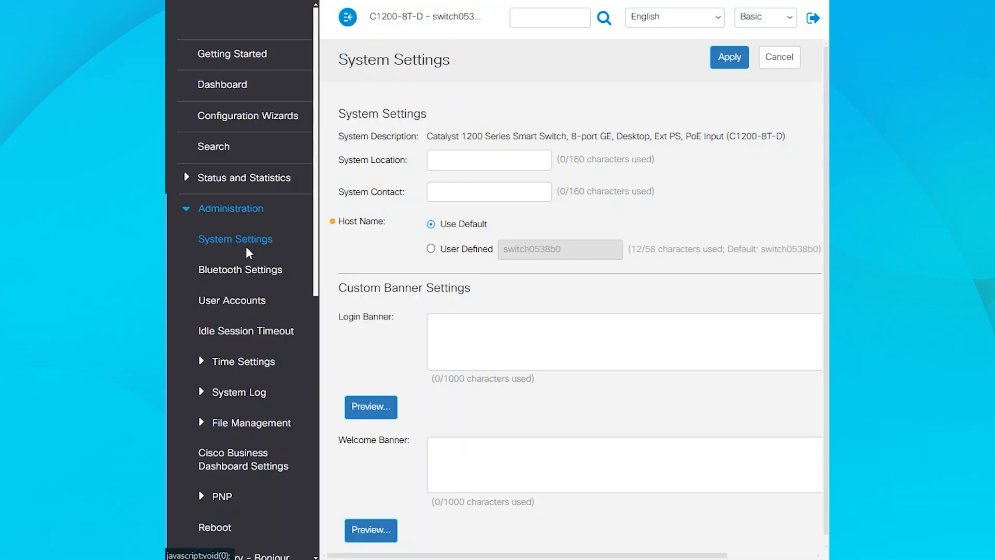
pyautogui.moveTo(717, 211)
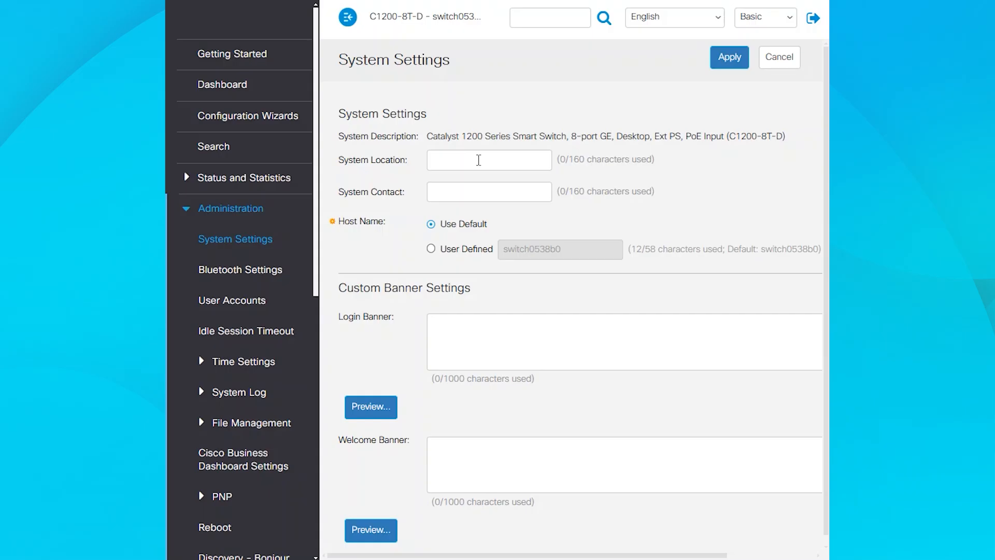
pyautogui.write('SBS')
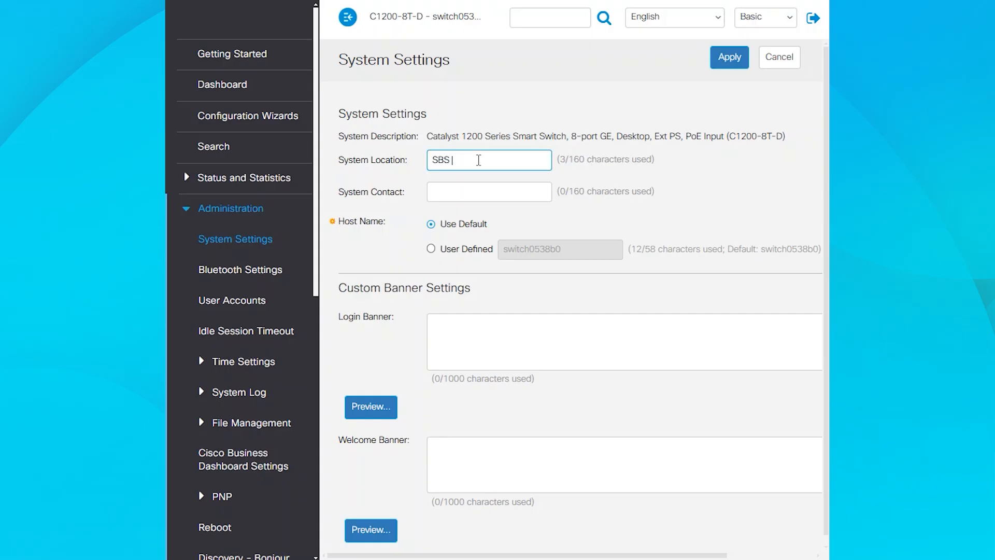
pyautogui.write('LAB')
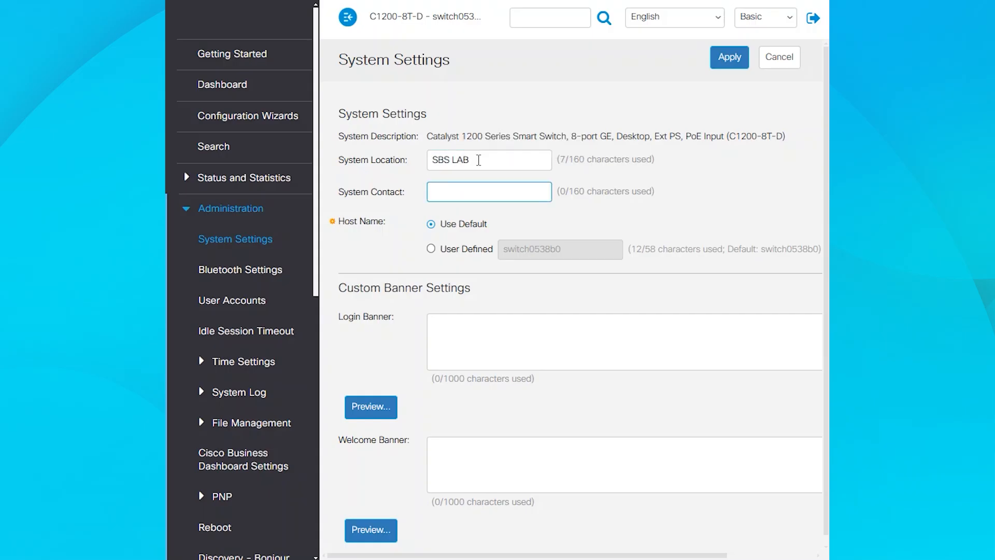
pyautogui.write('SBS ADMIN')
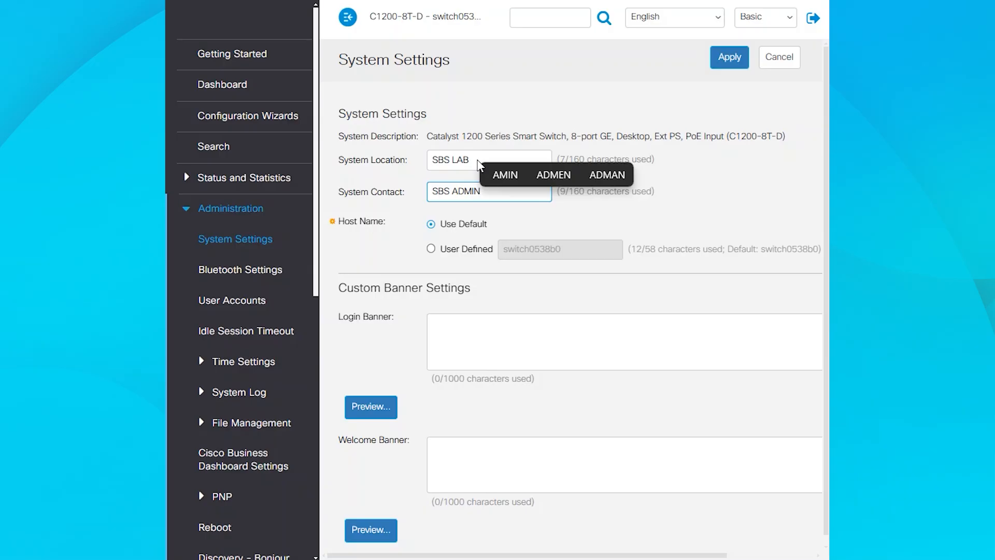
# - Set a user-defined host name C1200-0538b0 and apply the settings
pyautogui.click(432, 248)
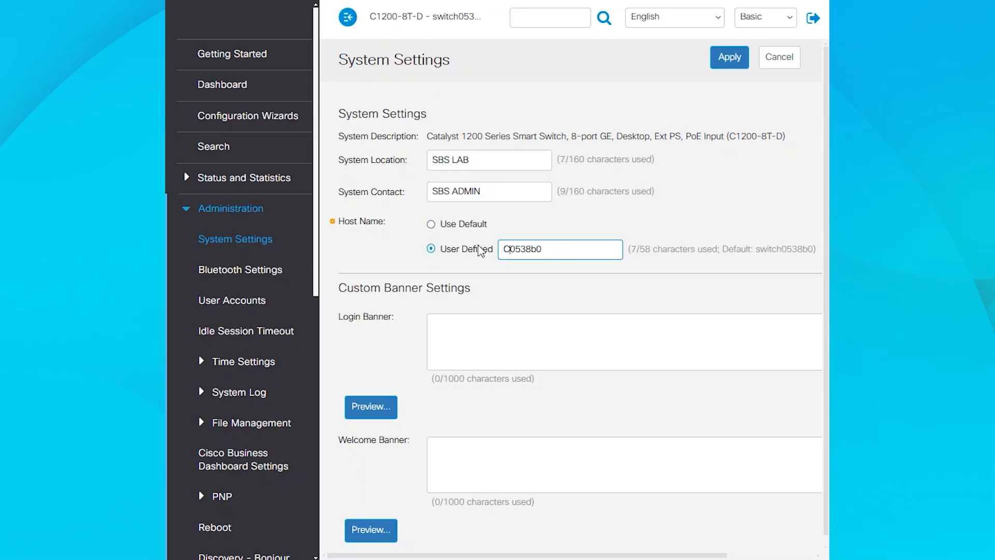
pyautogui.write('C1200-0538b0')
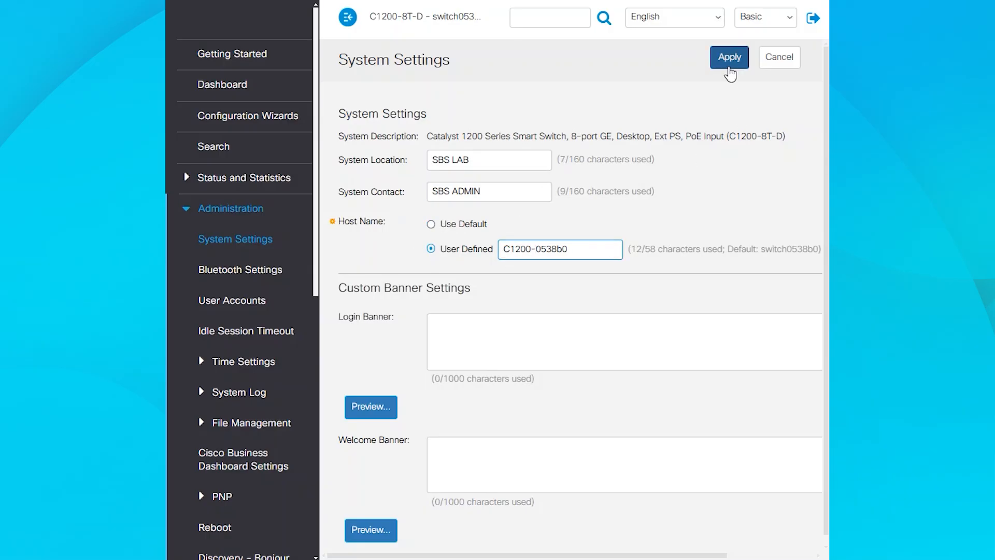
pyautogui.click(729, 56)
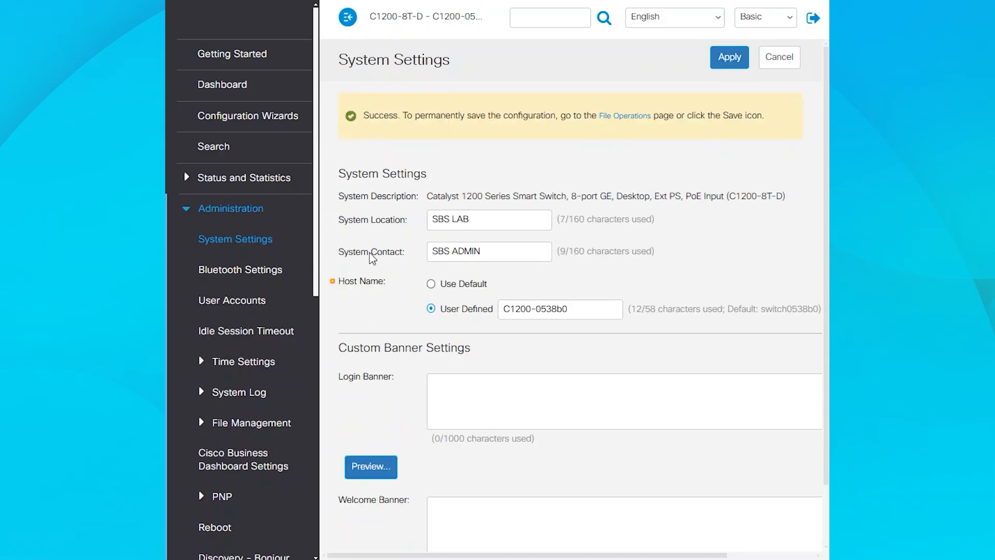
# - Check the System Summary now showing location SBS LAB and contact SBS ADMIN
pyautogui.click(244, 177)
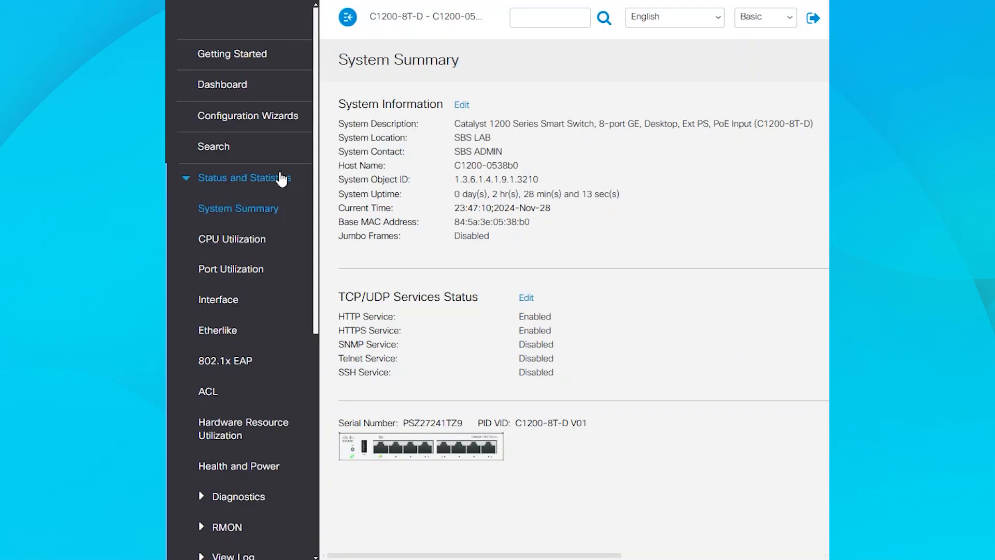
pyautogui.doubleClick(473, 138)
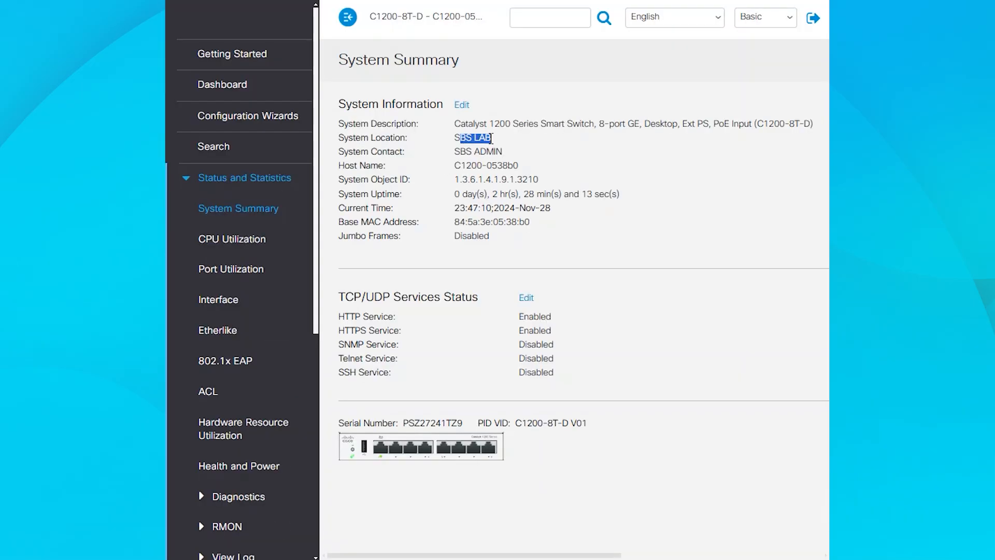
pyautogui.doubleClick(477, 165)
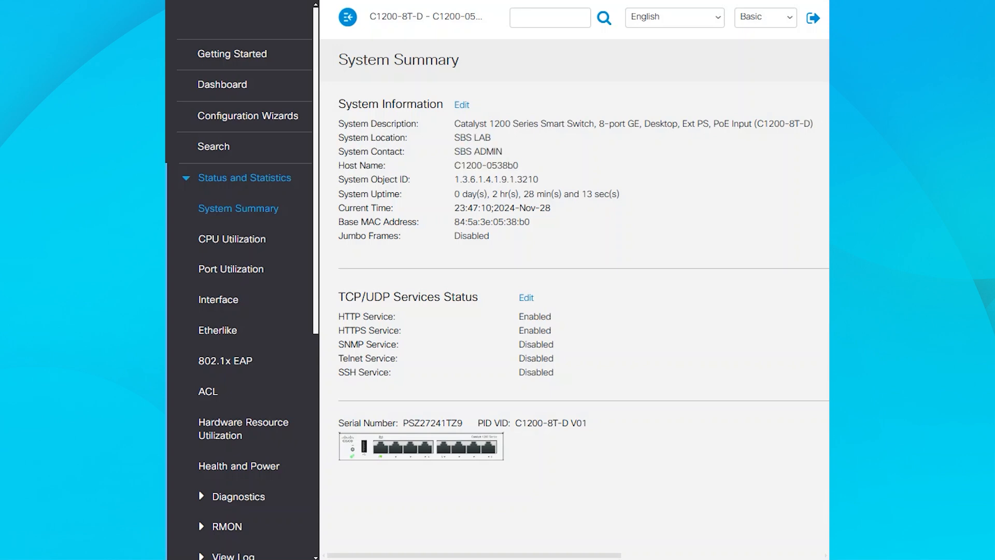
# - Enable the SNMP service in TCP/UDP Services so SNMP listens on UDP port 161
pyautogui.click(244, 177)
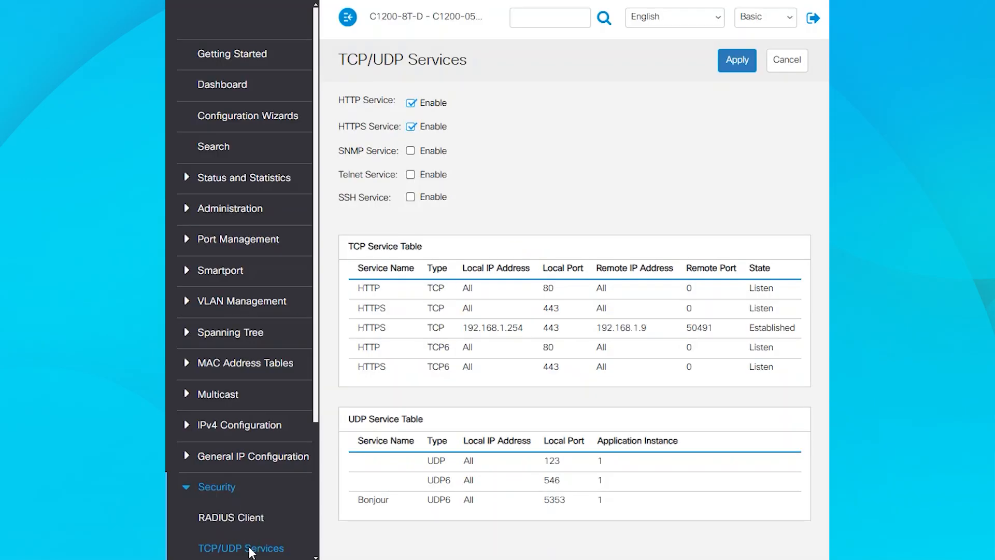
pyautogui.moveTo(507, 125)
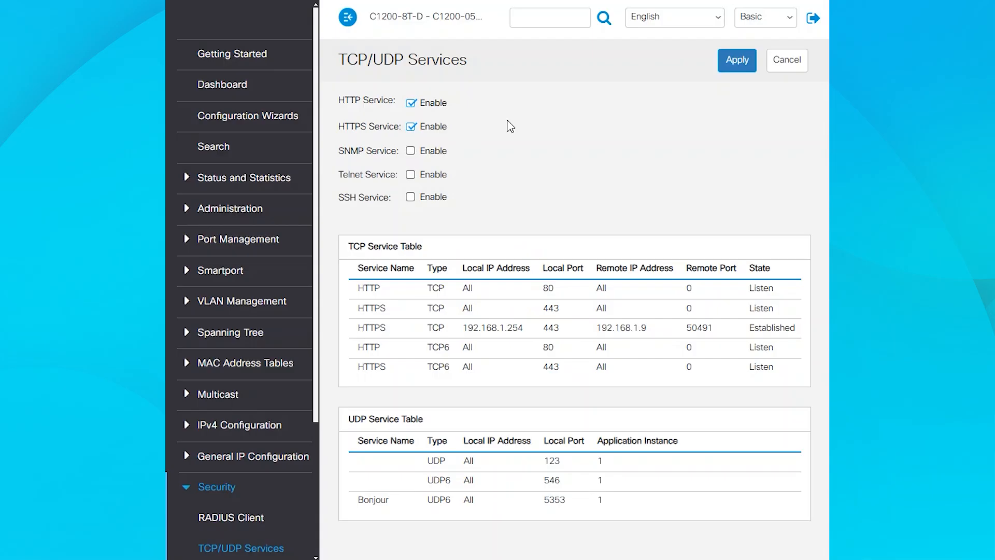
pyautogui.moveTo(485, 141)
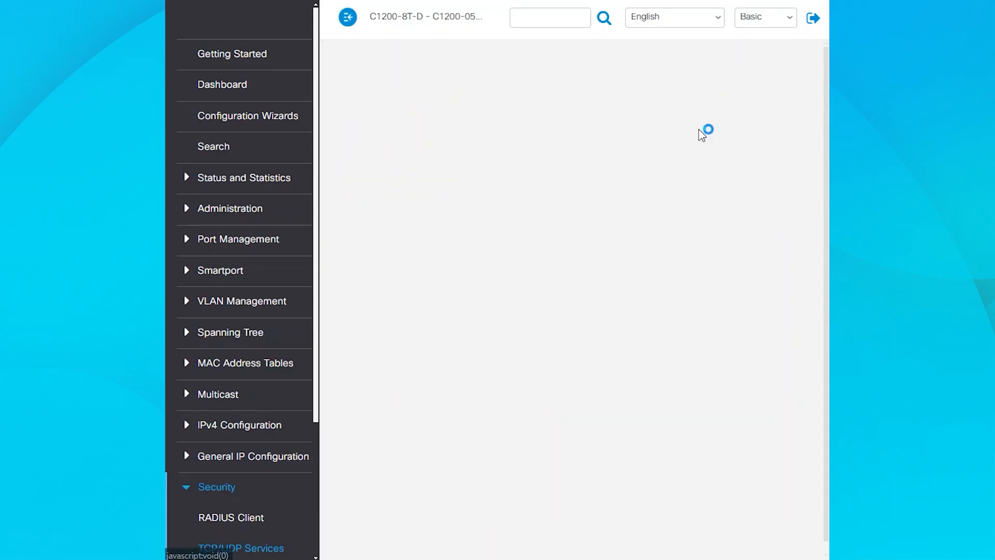
pyautogui.click(241, 547)
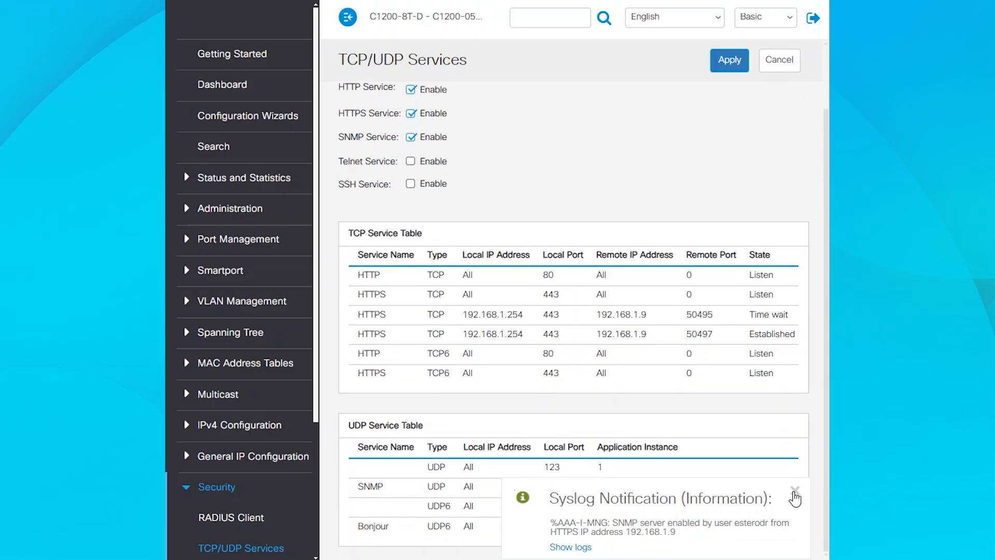
pyautogui.click(795, 494)
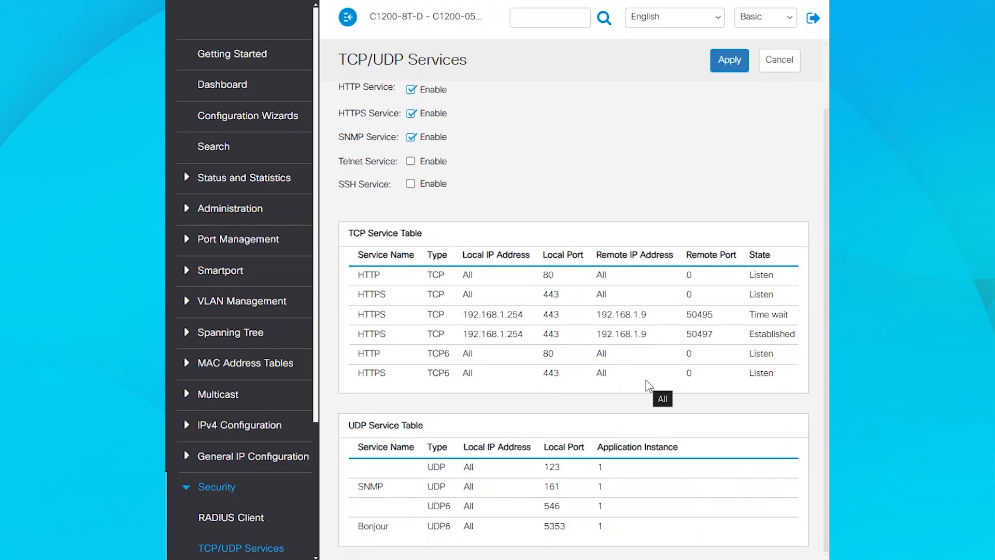
pyautogui.doubleClick(369, 488)
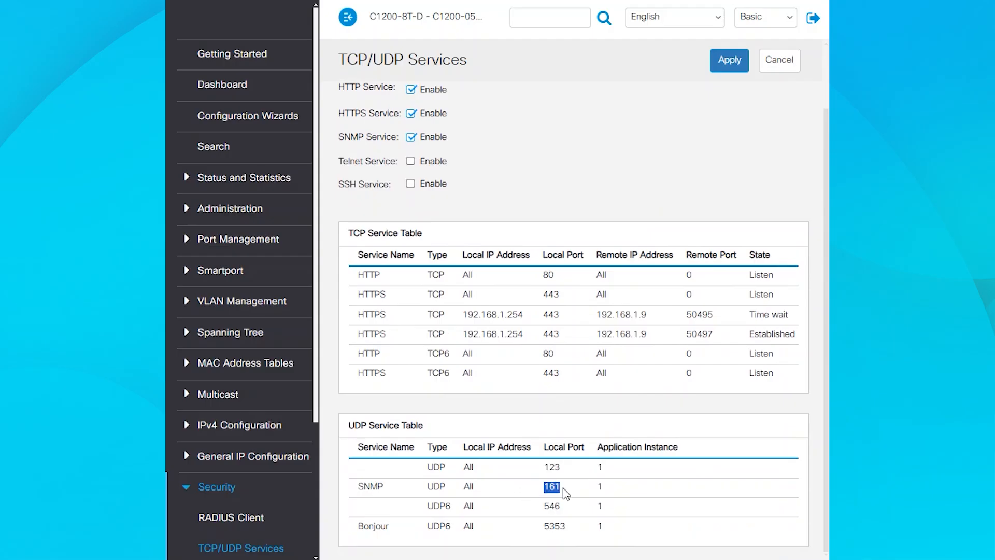
pyautogui.moveTo(685, 423)
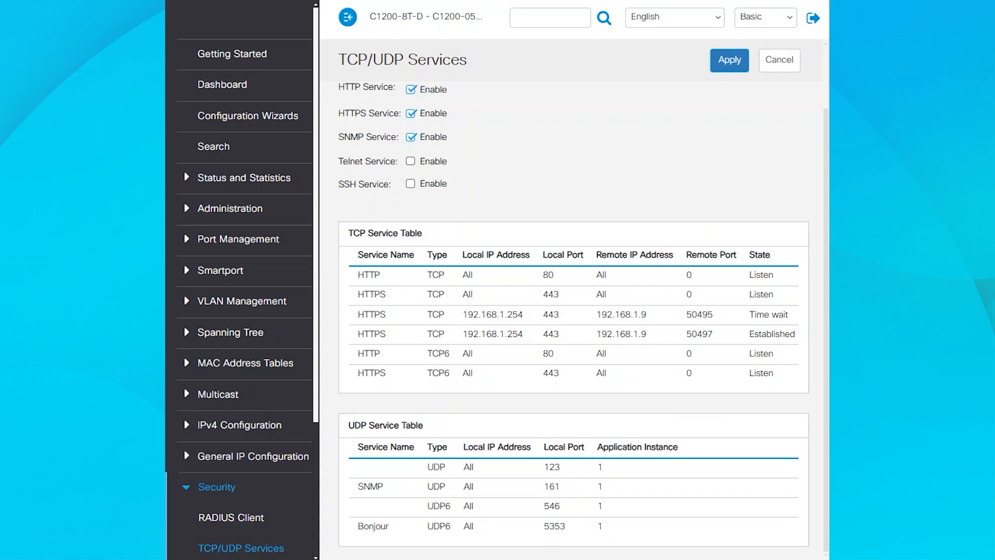
# - Switch the display mode to Advanced and bring up the SNMP Views table
pyautogui.click(765, 18)
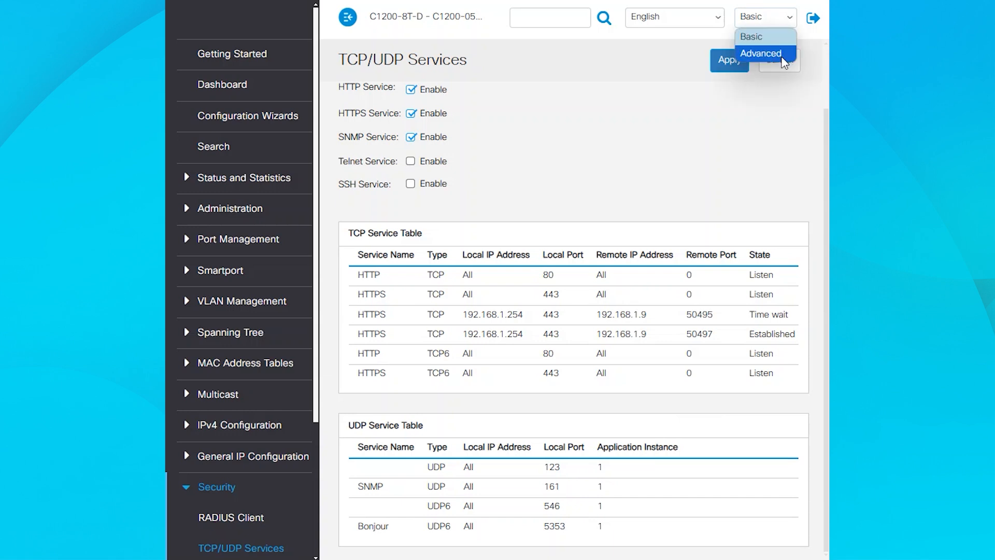
pyautogui.click(761, 53)
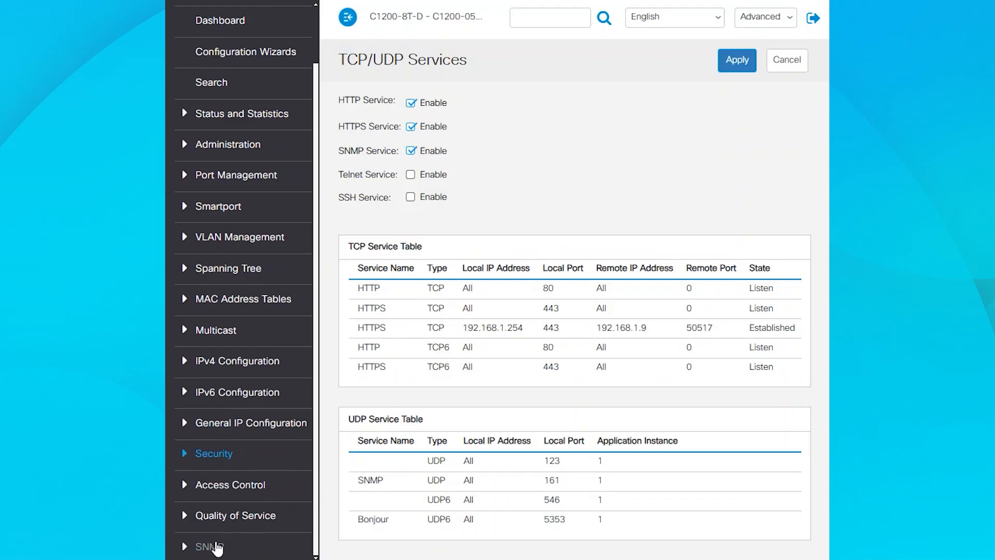
pyautogui.click(208, 547)
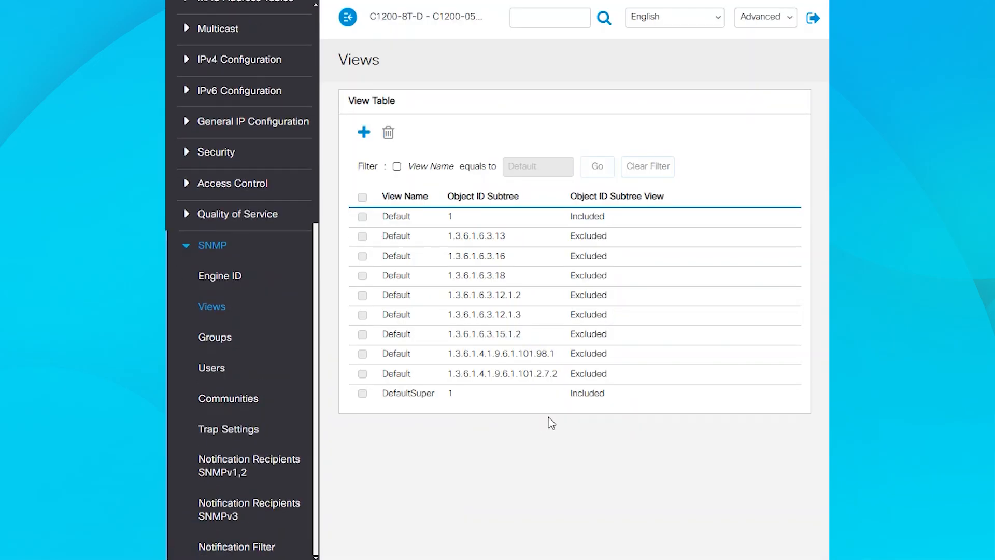
pyautogui.moveTo(248, 389)
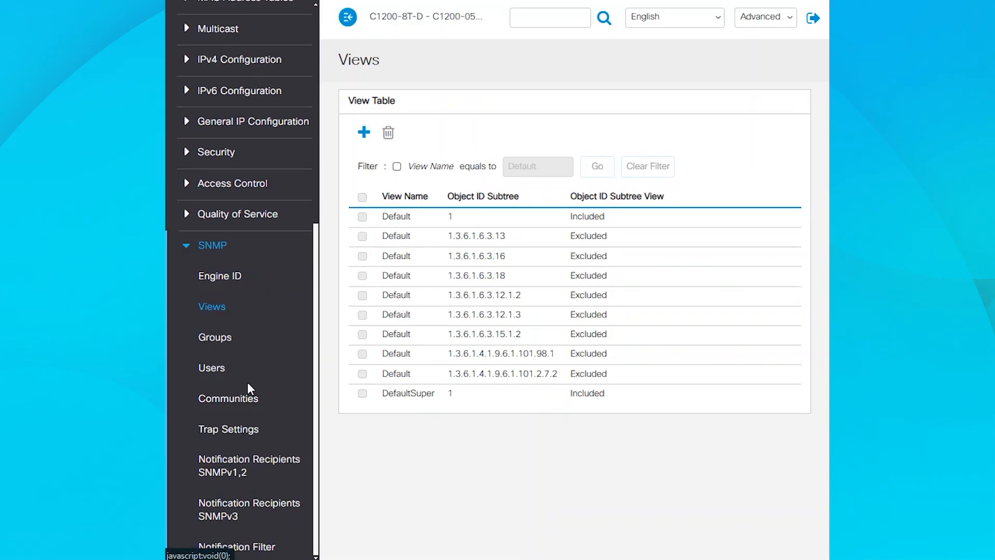
pyautogui.moveTo(244, 404)
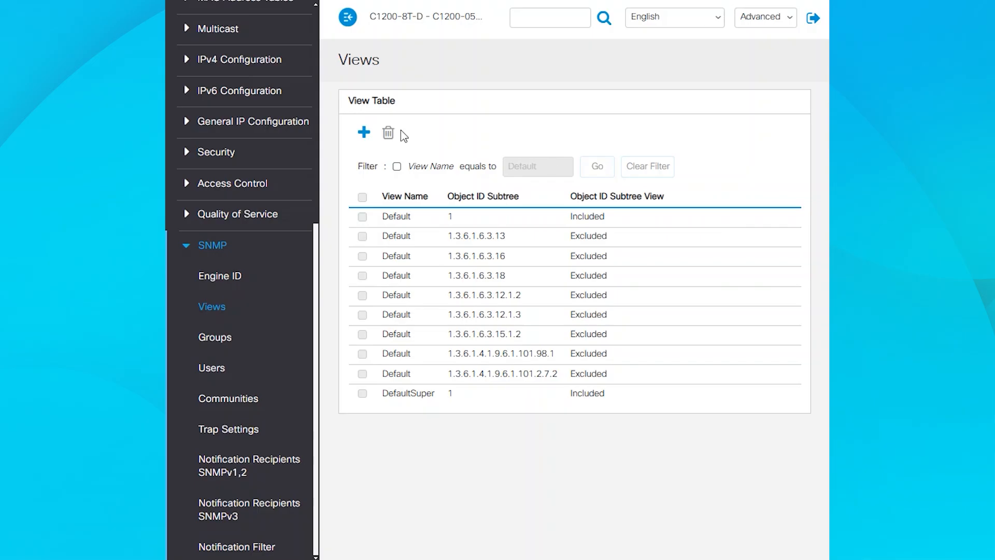
# - Add an SNMP view sysRestrict including user-defined object ID subtree 1
pyautogui.click(363, 133)
pyautogui.write('sys')
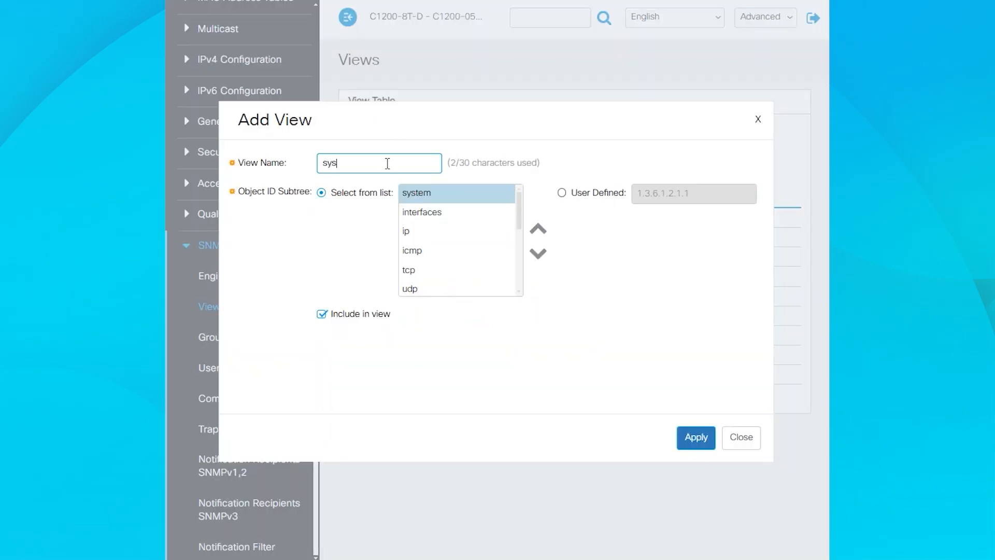
pyautogui.write('Restrict')
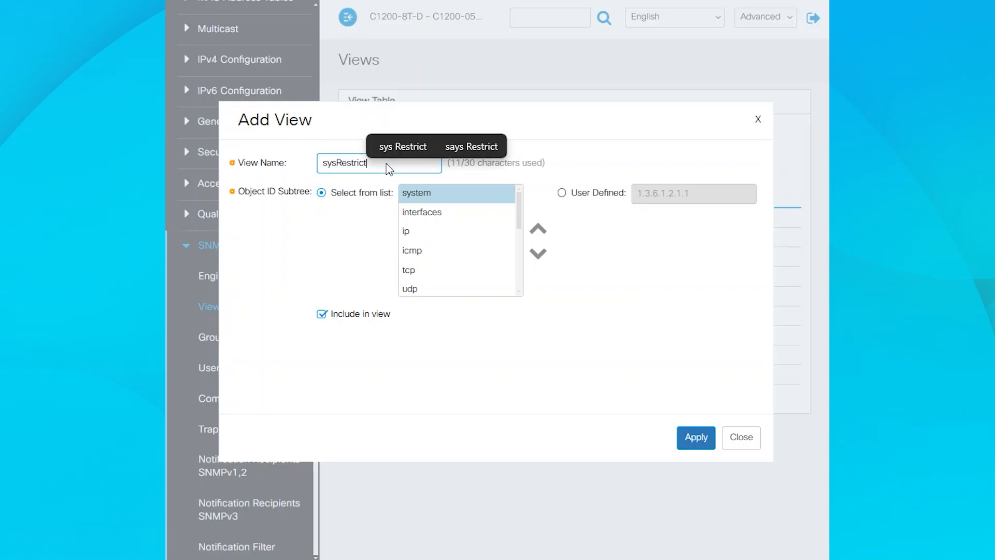
pyautogui.click(561, 193)
pyautogui.write('1')
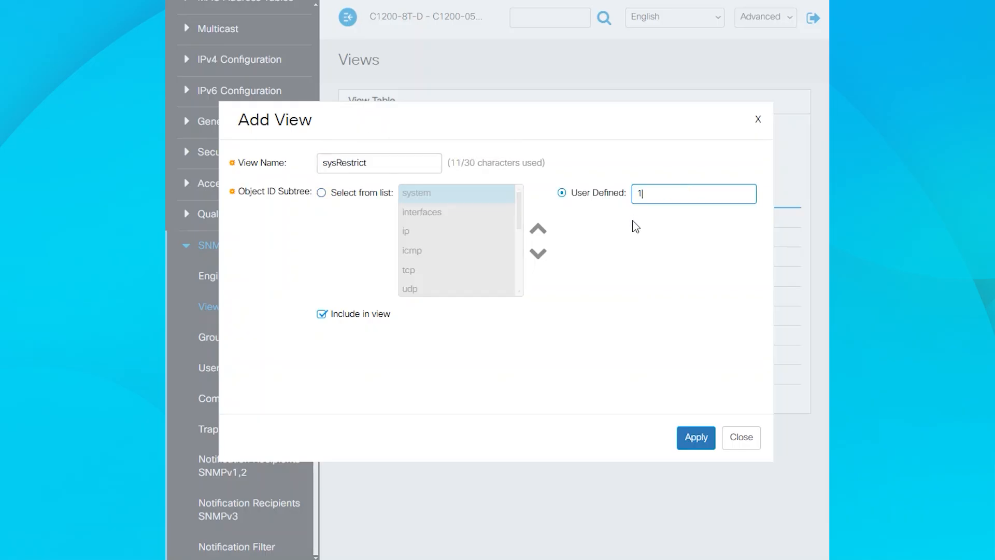
pyautogui.moveTo(636, 230)
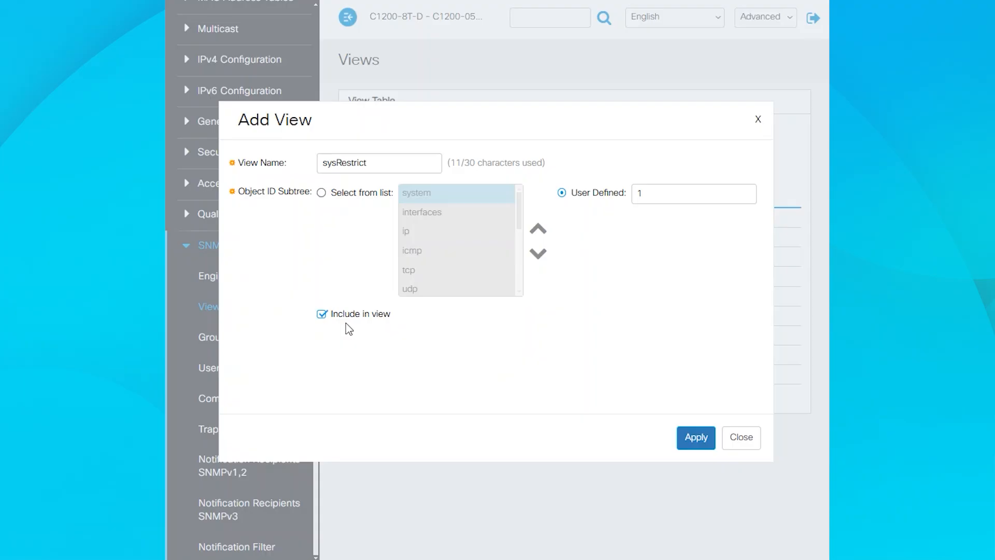
pyautogui.moveTo(315, 308)
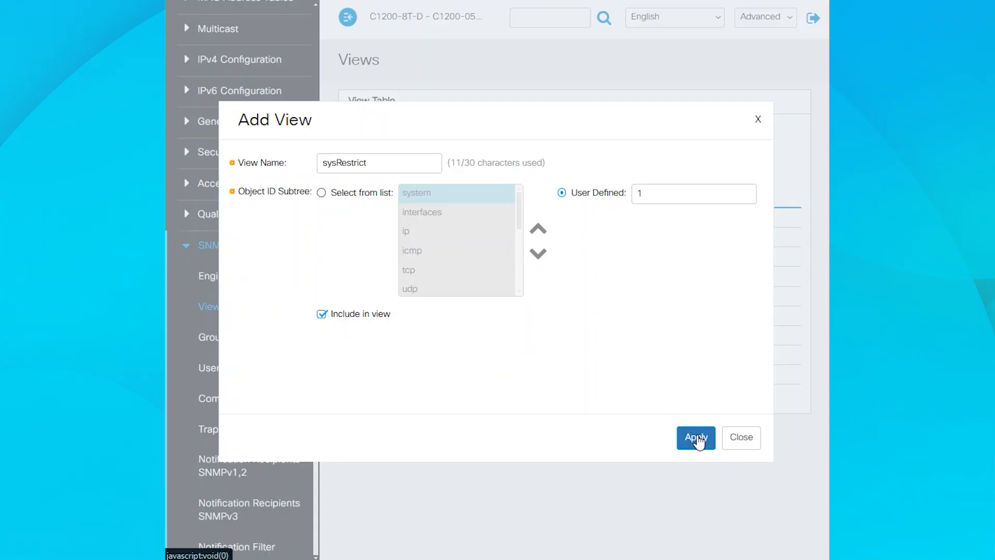
pyautogui.click(695, 438)
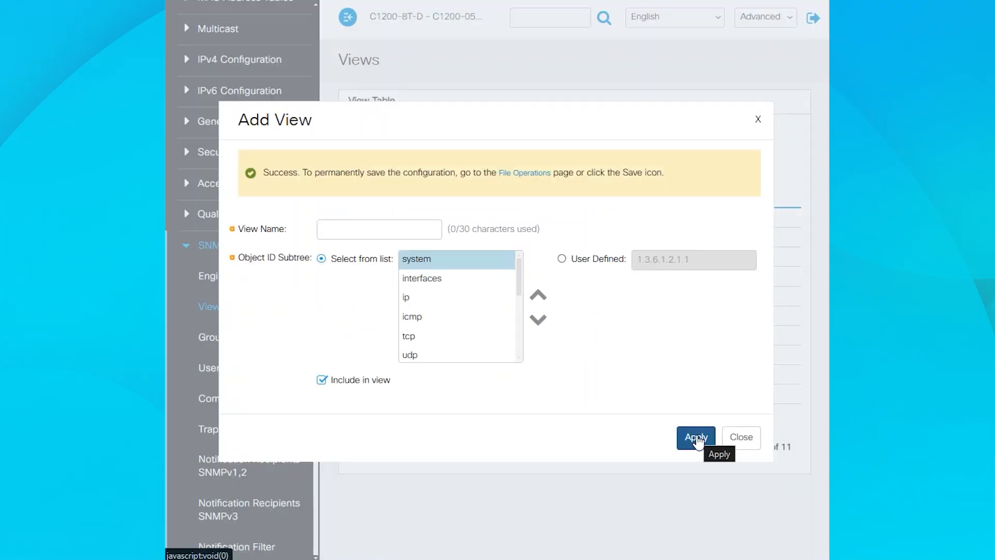
pyautogui.moveTo(691, 359)
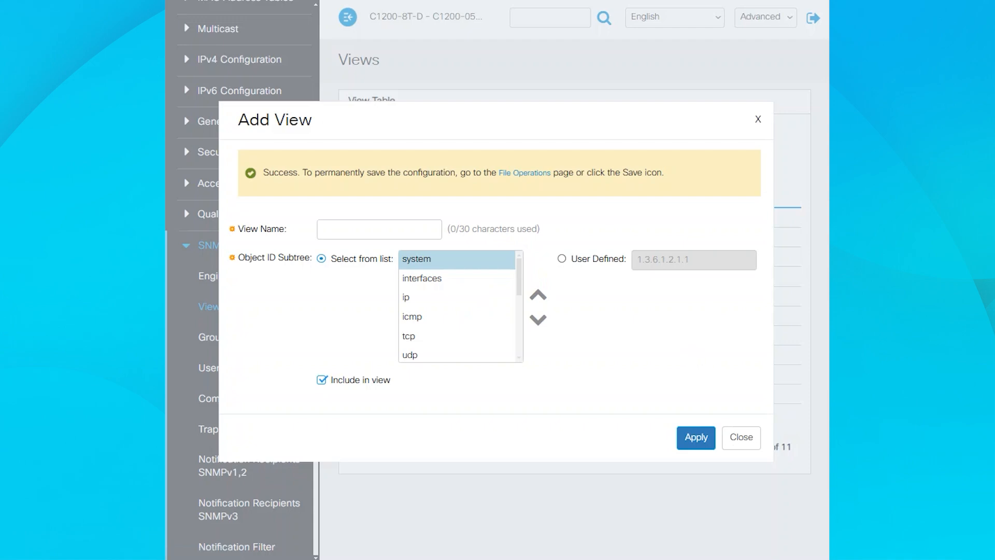
# - Add subtree 1.3.6.1.2.1.1.8 to sysRestrict as excluded from the view and apply
pyautogui.write('sysRestrict')
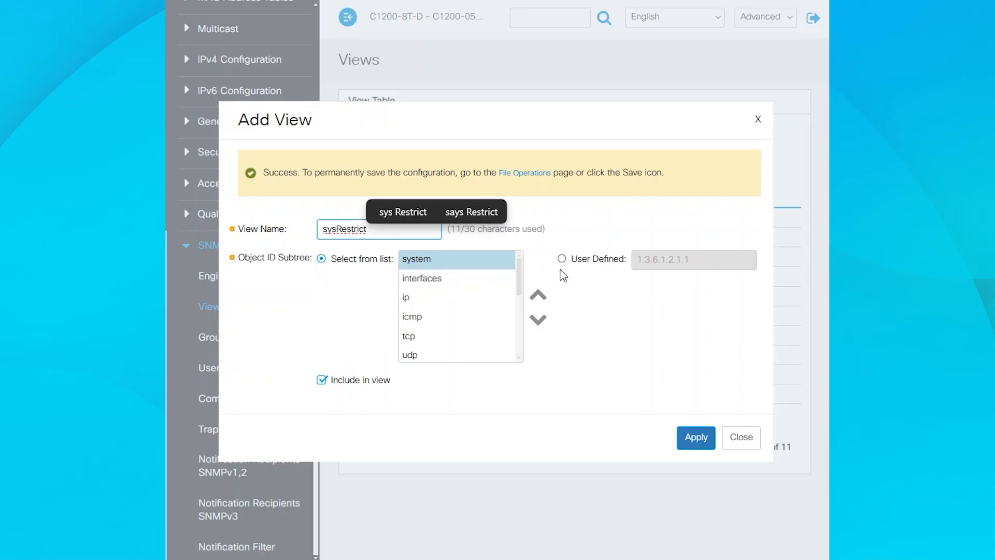
pyautogui.click(561, 259)
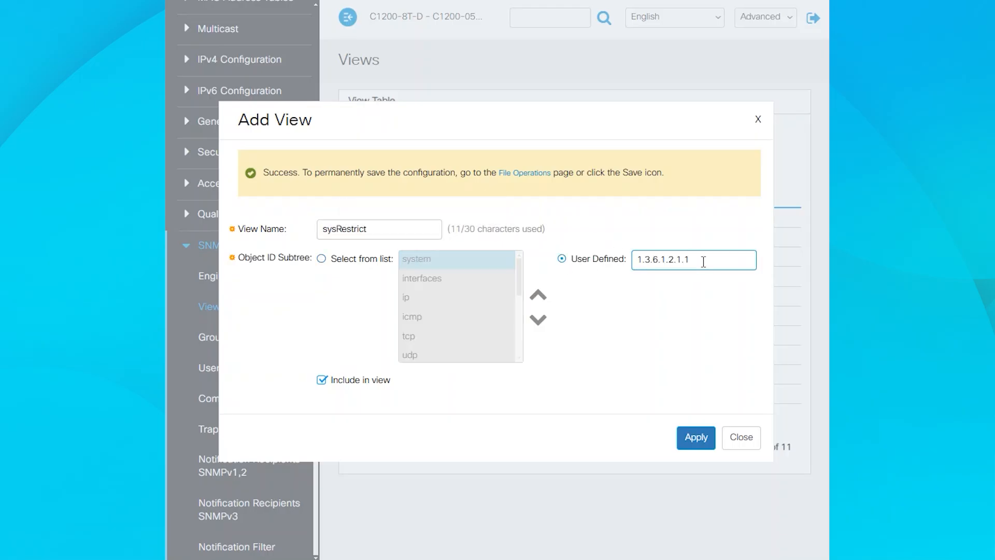
pyautogui.write('.8')
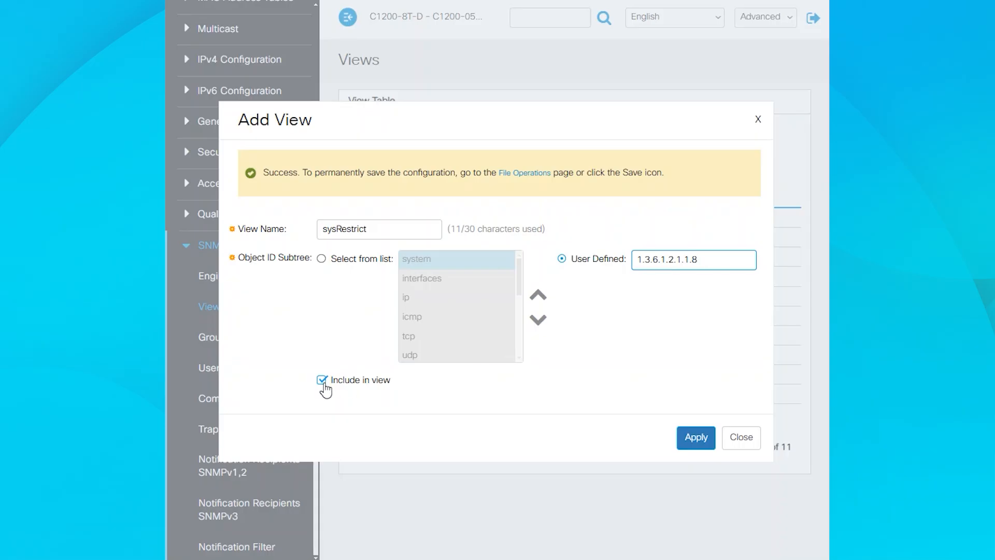
pyautogui.click(321, 379)
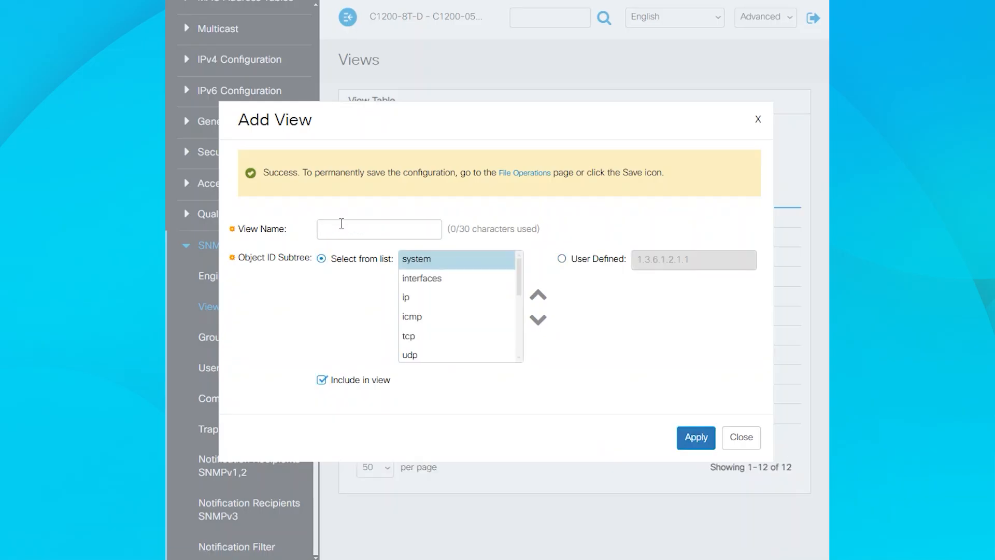
pyautogui.click(695, 438)
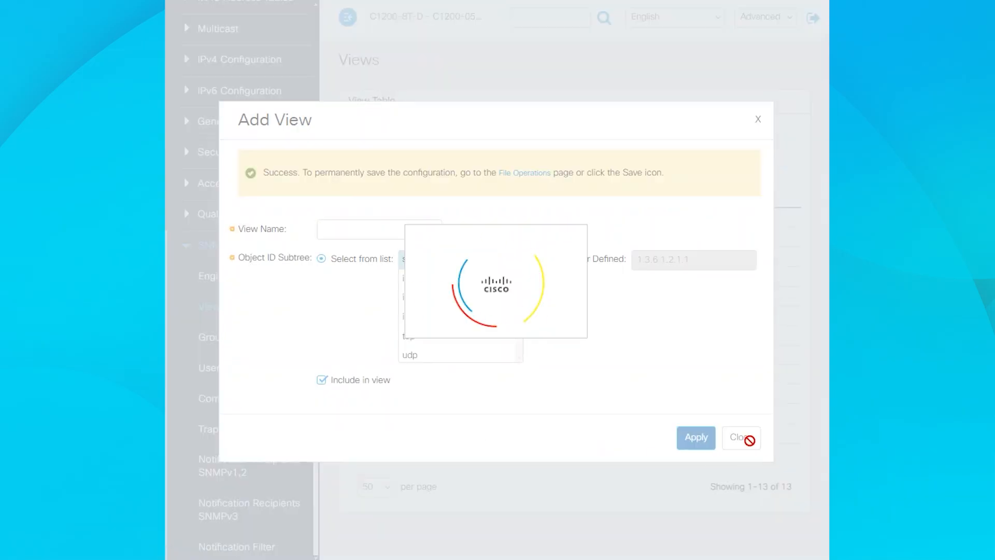
# - Close the form and filter the Views table to the sysRestrict view's entries
pyautogui.click(740, 438)
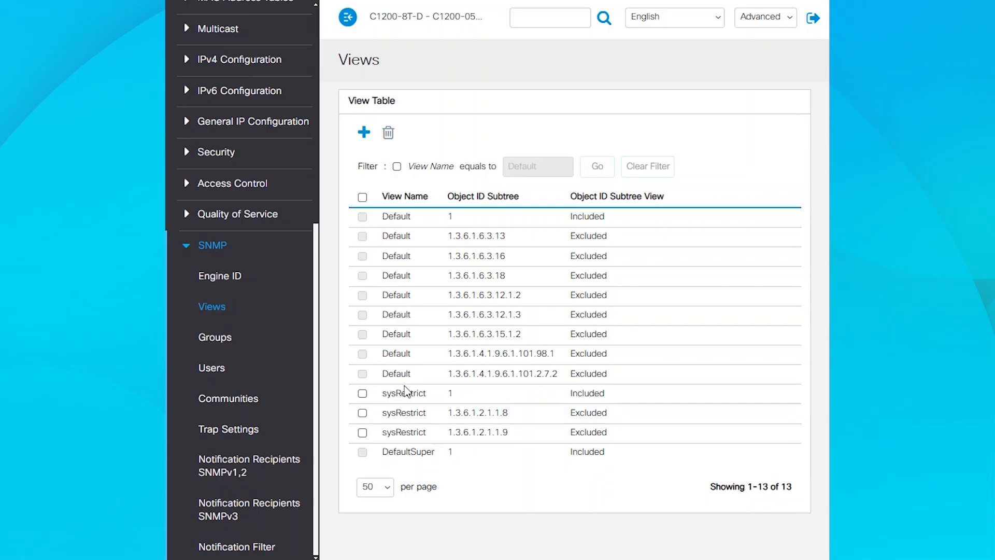
pyautogui.click(536, 166)
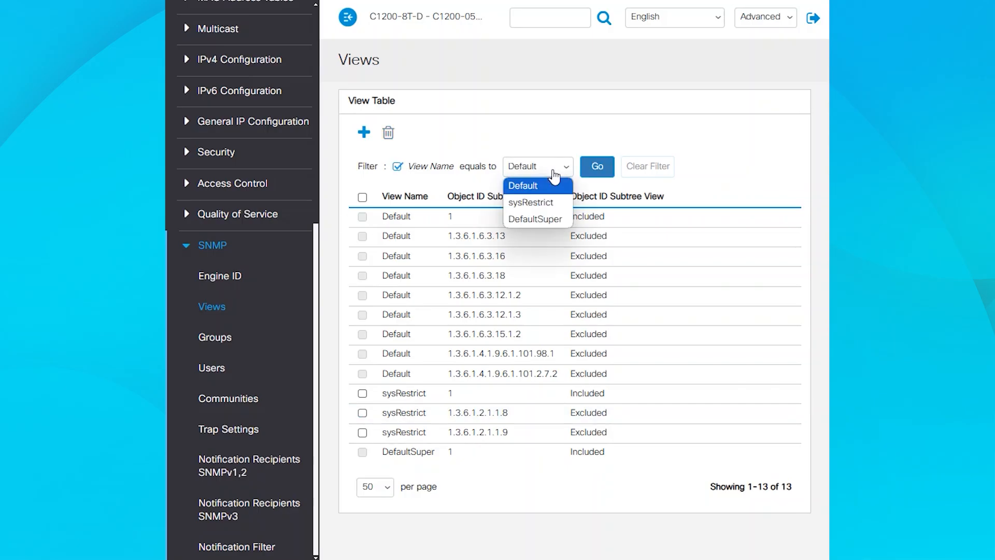
pyautogui.click(596, 165)
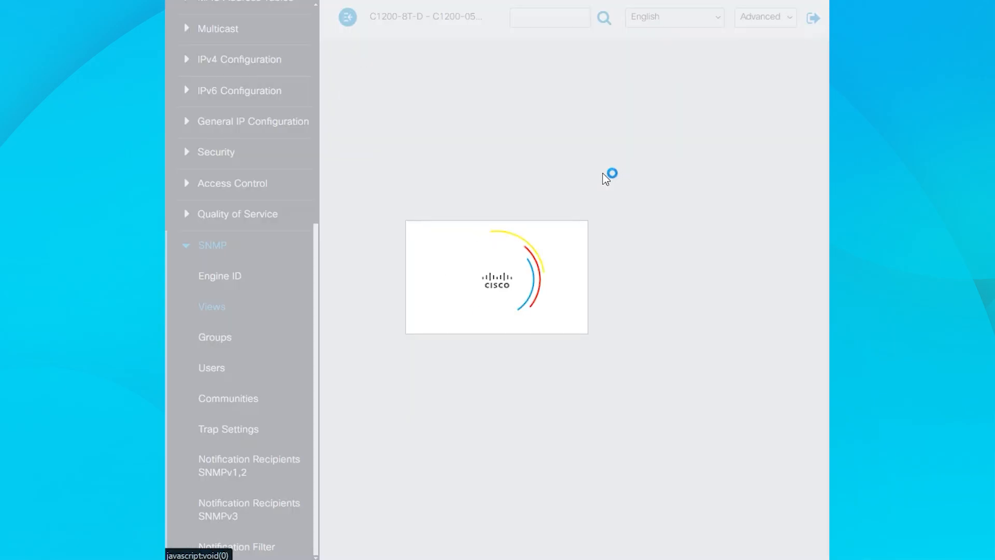